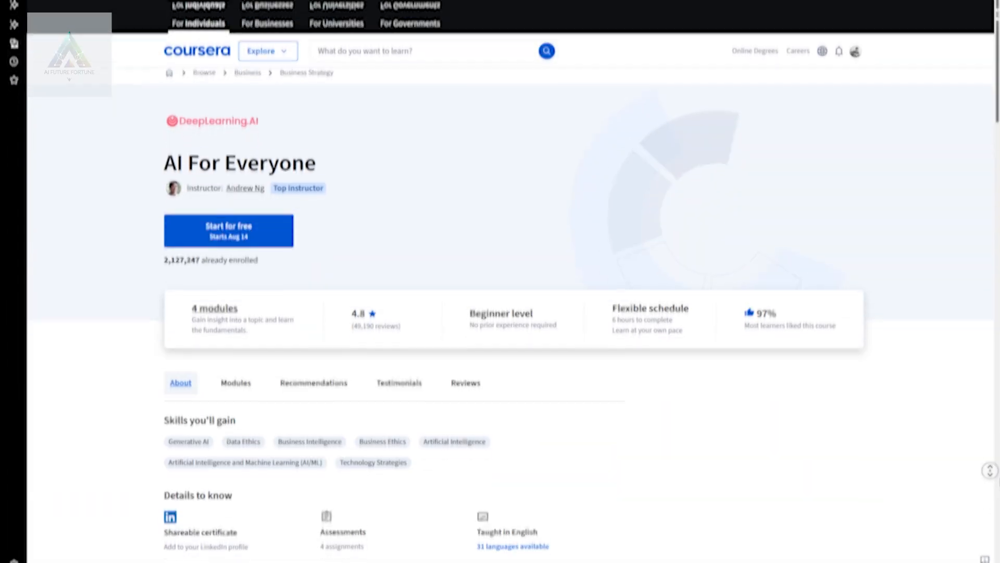
scroll(up, 3)
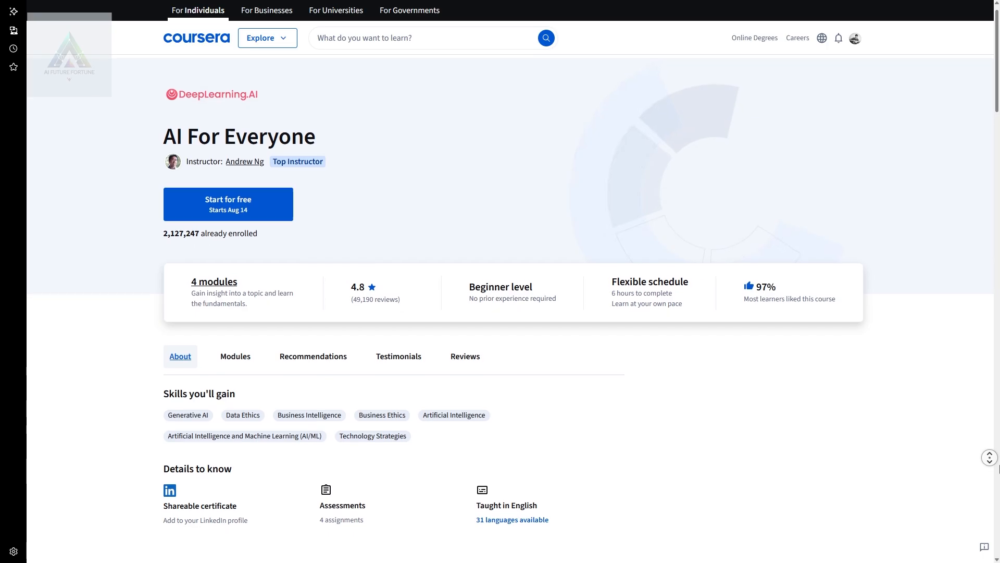